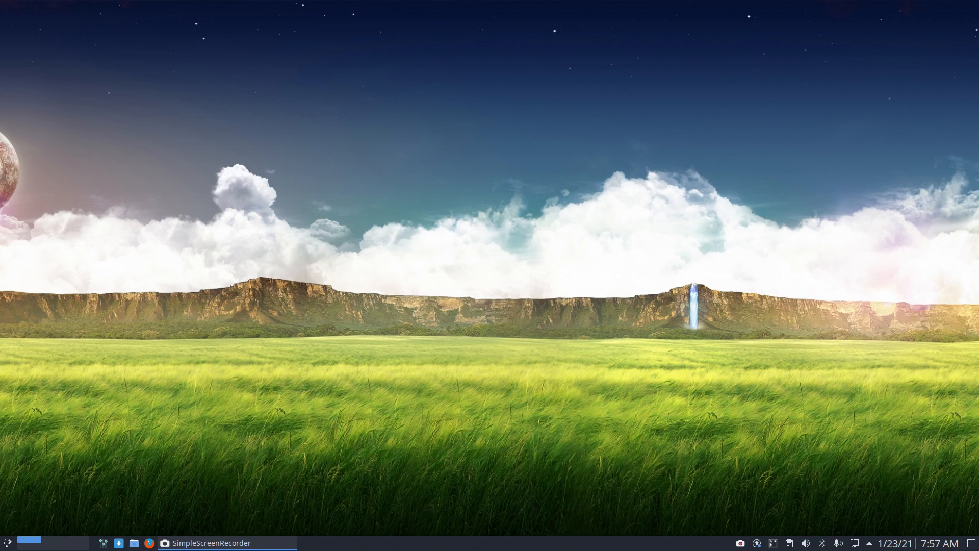
pyautogui.moveTo(580, 248)
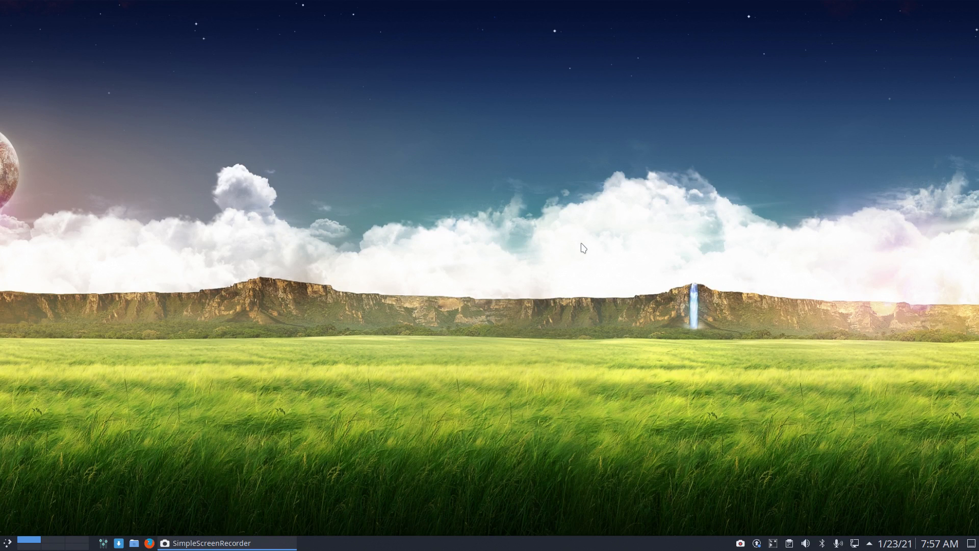
# - Launch a Konsole terminal showing the neofetch system summary
pyautogui.click(149, 541)
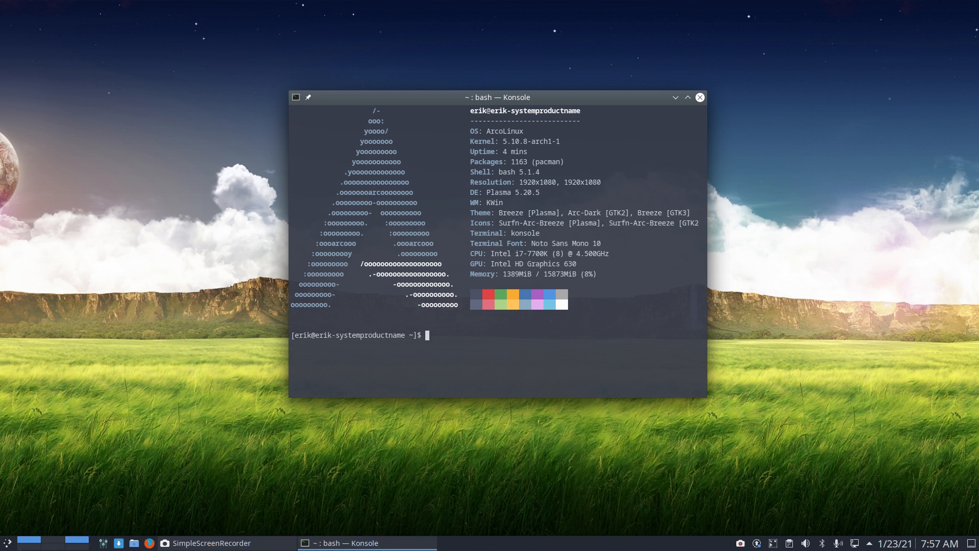
pyautogui.click(7, 542)
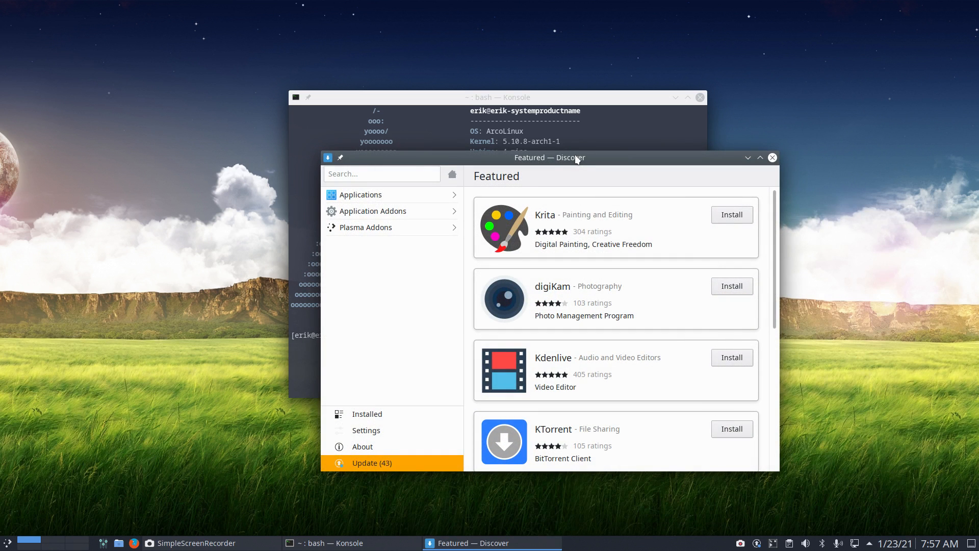
pyautogui.click(380, 174)
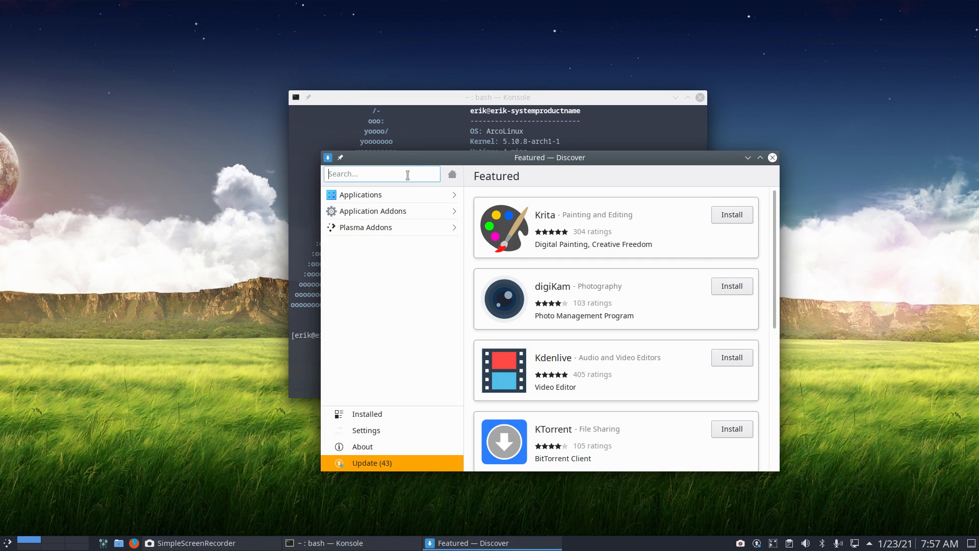
pyautogui.write('edge')
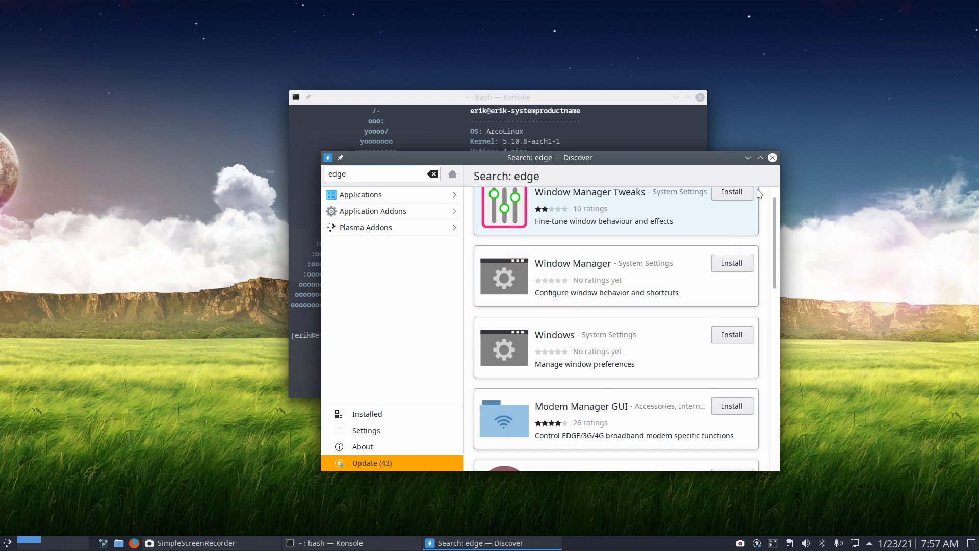
pyautogui.scroll(-3)
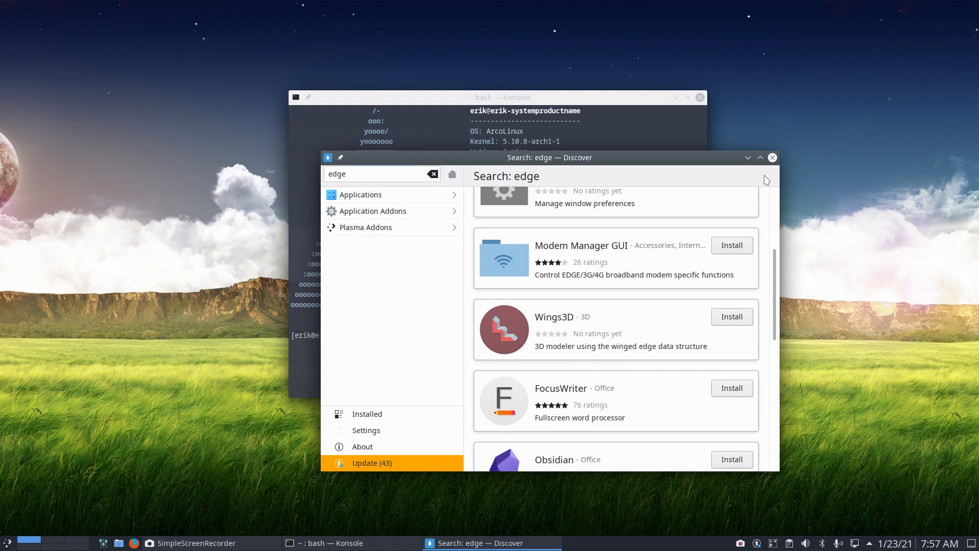
pyautogui.click(772, 157)
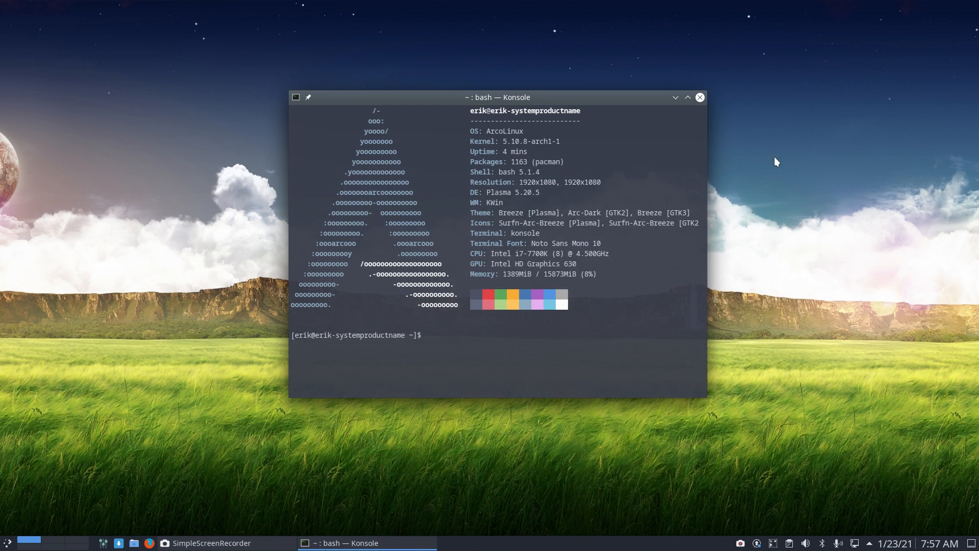
# - Run 'yay edge' to list matching packages, then cancel the overly broad selection prompt
pyautogui.write('yay aed')
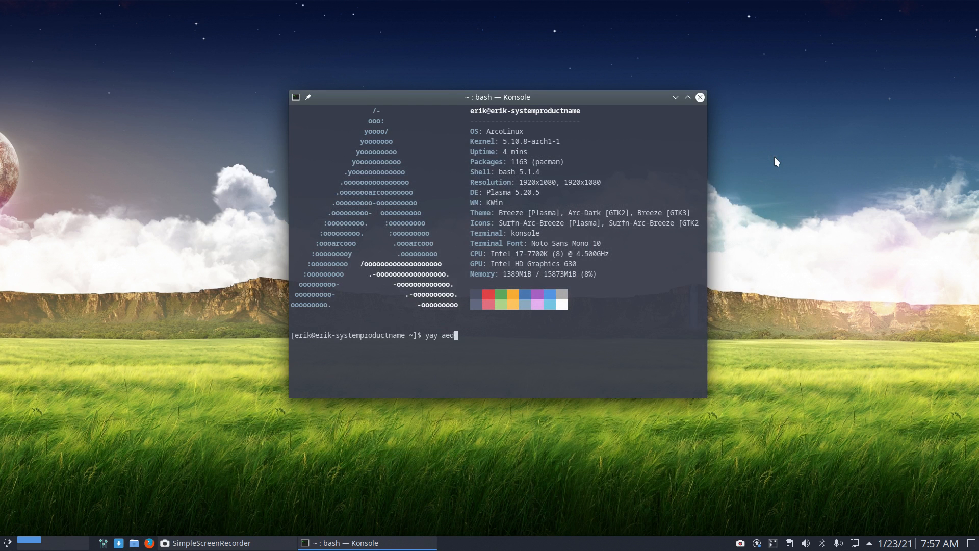
pyautogui.press('BackSpace')
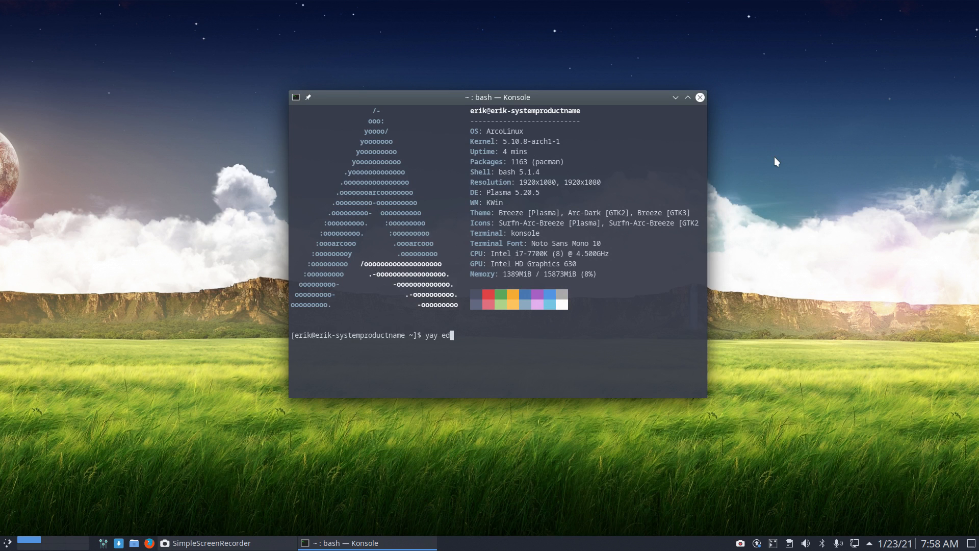
pyautogui.press('Return')
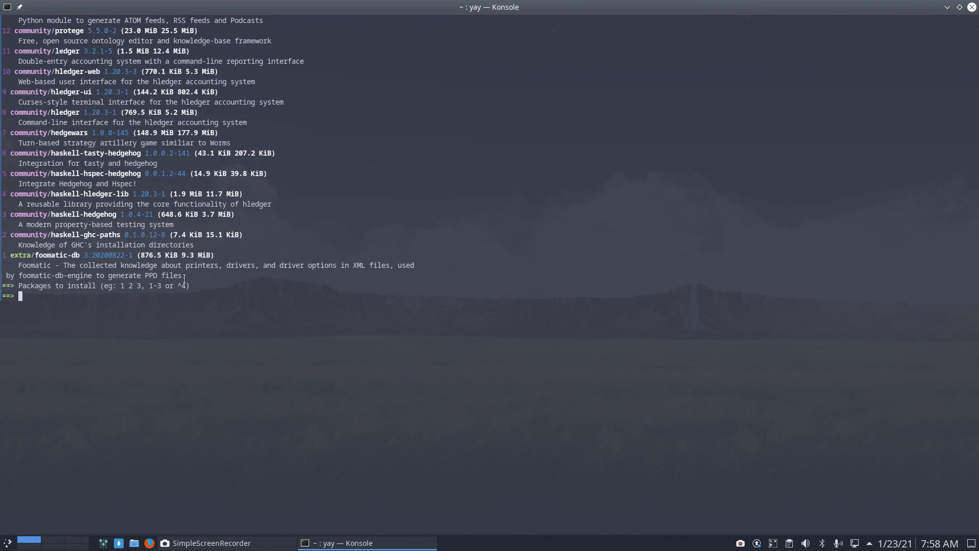
pyautogui.write('^X')
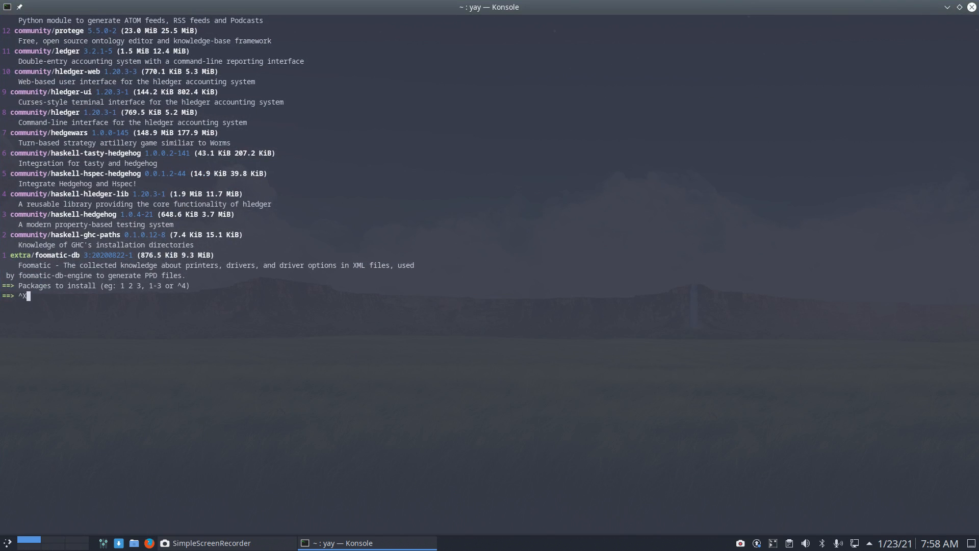
pyautogui.press('ctrl+c')
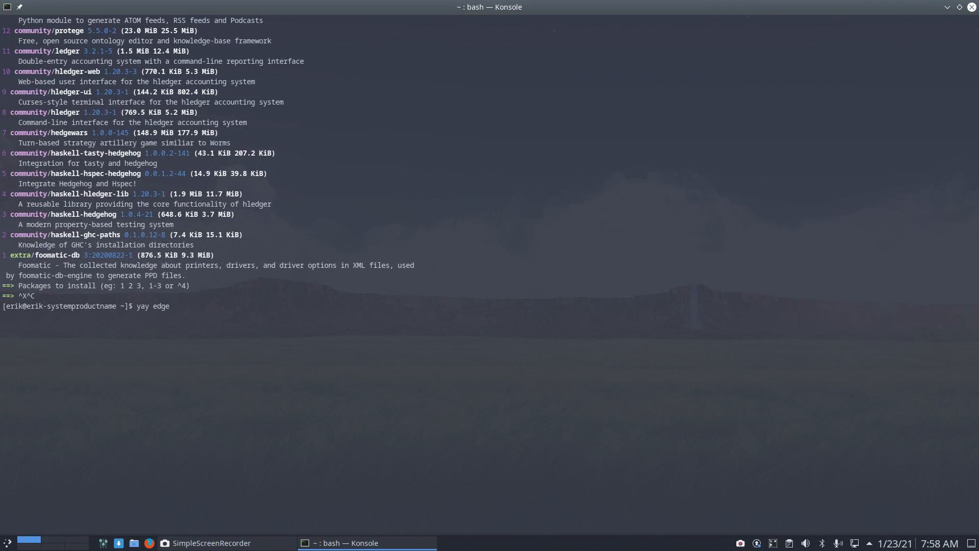
# - Run 'yay edge browser' and install microsoft-edge-dev-bin from the AUR, watching the build output
pyautogui.write('browser')
pyautogui.write('1')
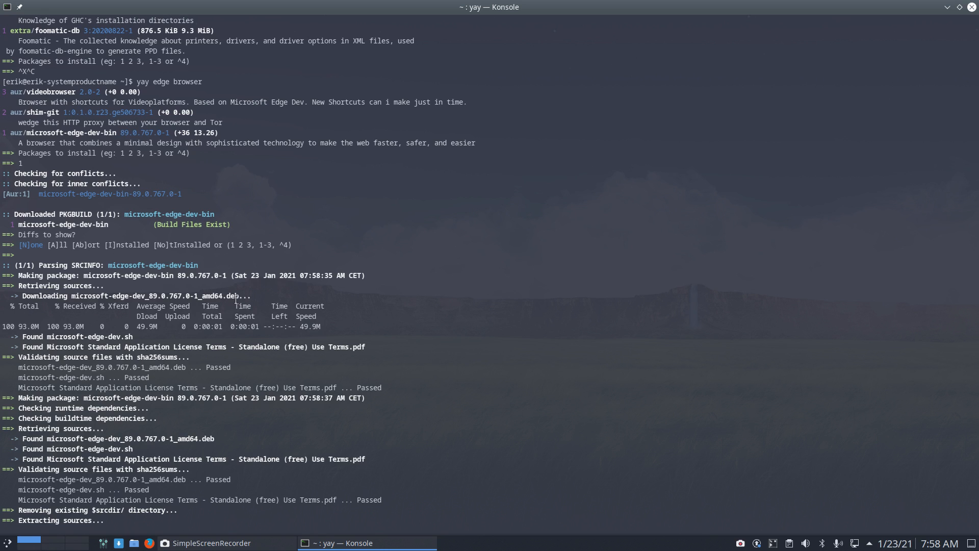
pyautogui.doubleClick(236, 295)
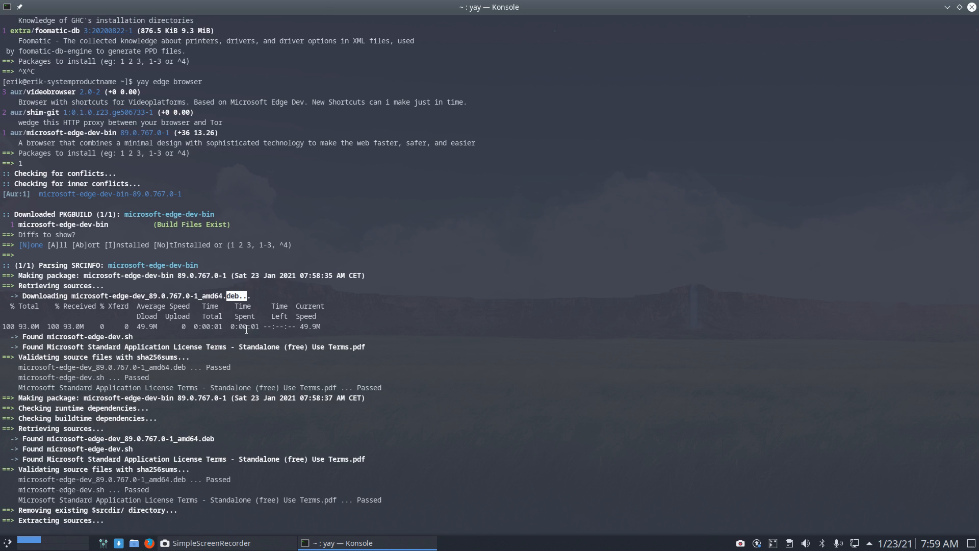
pyautogui.scroll(-3)
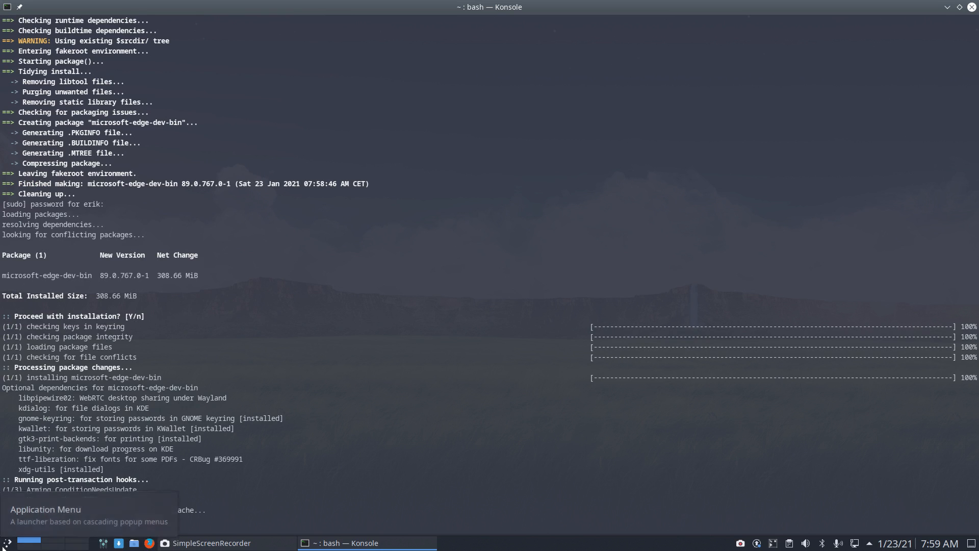
# - Restore Konsole from full screen and resize it into a taller centred window
pyautogui.click(6, 543)
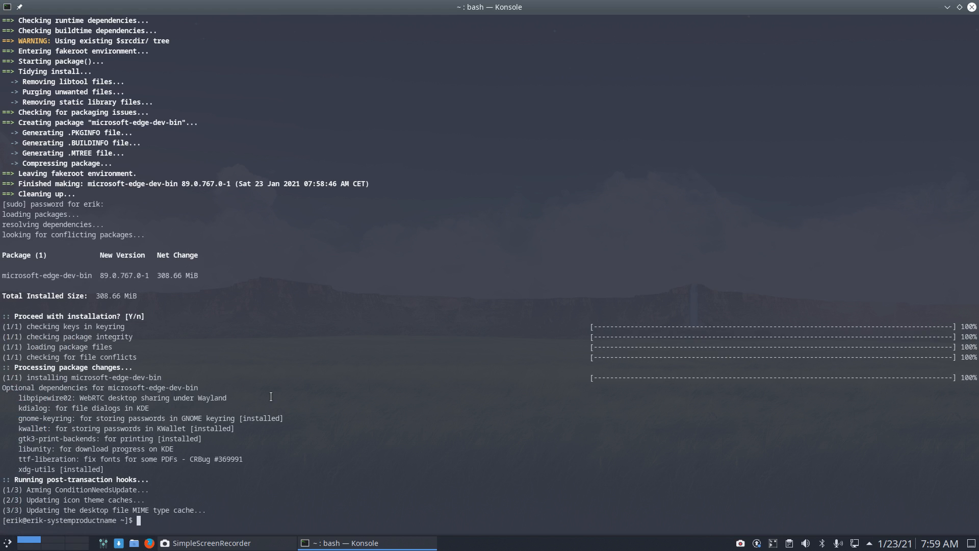
pyautogui.moveTo(476, 62)
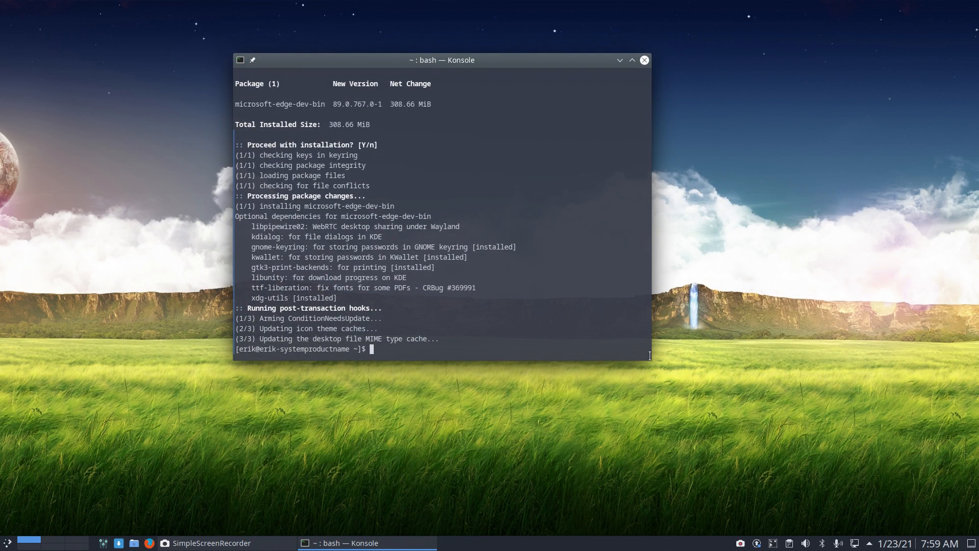
pyautogui.moveTo(650, 356); pyautogui.dragTo(673, 429)
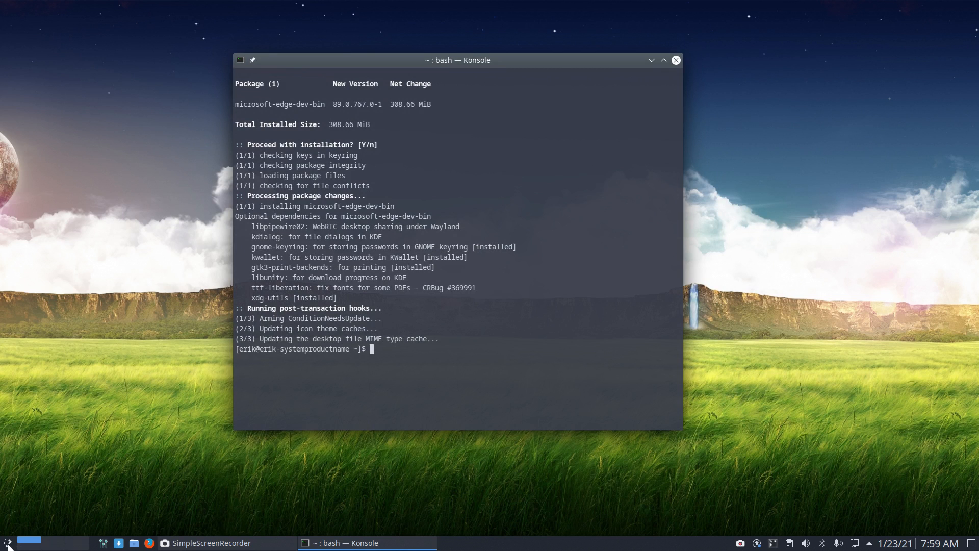
# - Search the application launcher for 'edge' and start Microsoft Edge (dev)
pyautogui.click(8, 542)
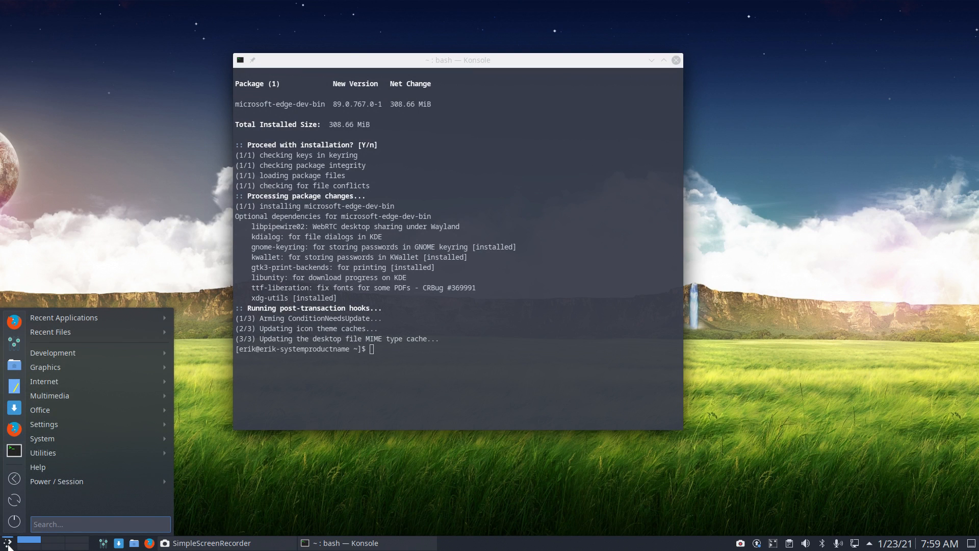
pyautogui.write('edge')
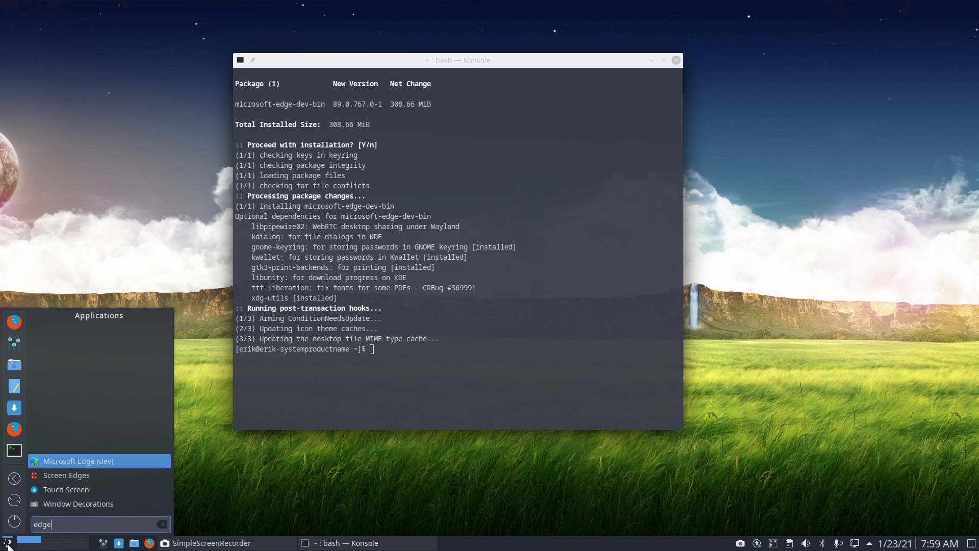
pyautogui.click(78, 461)
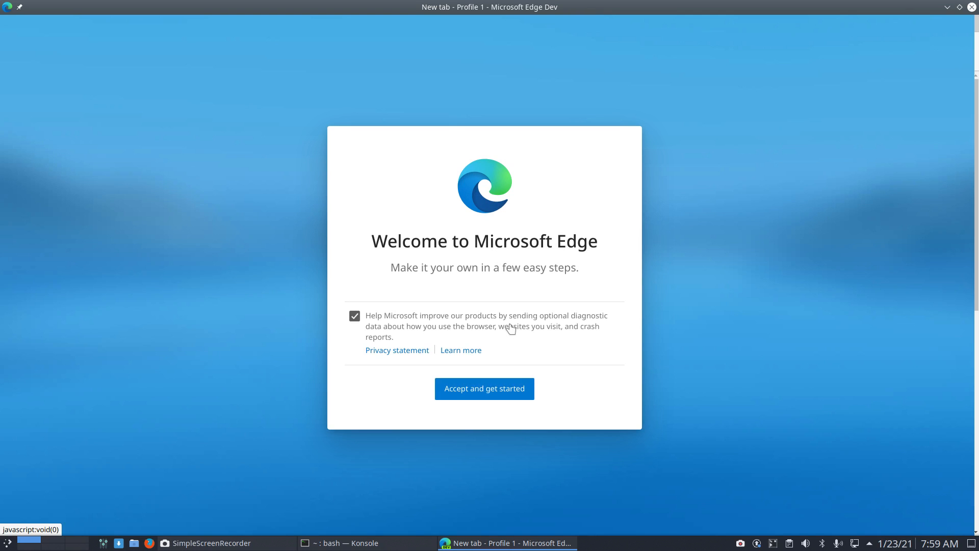
# - Complete Edge first-run setup with diagnostic data off and the Informational new tab layout
pyautogui.click(354, 315)
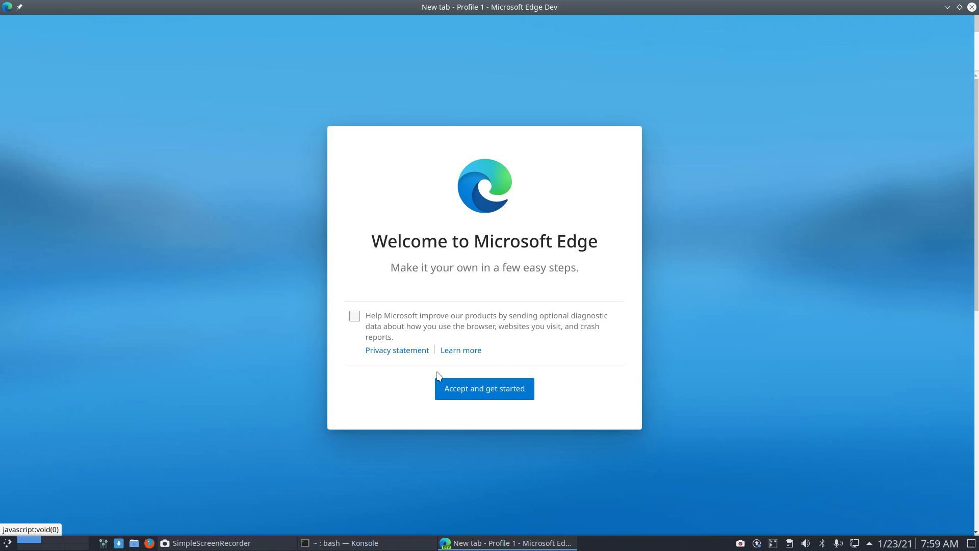
pyautogui.click(483, 388)
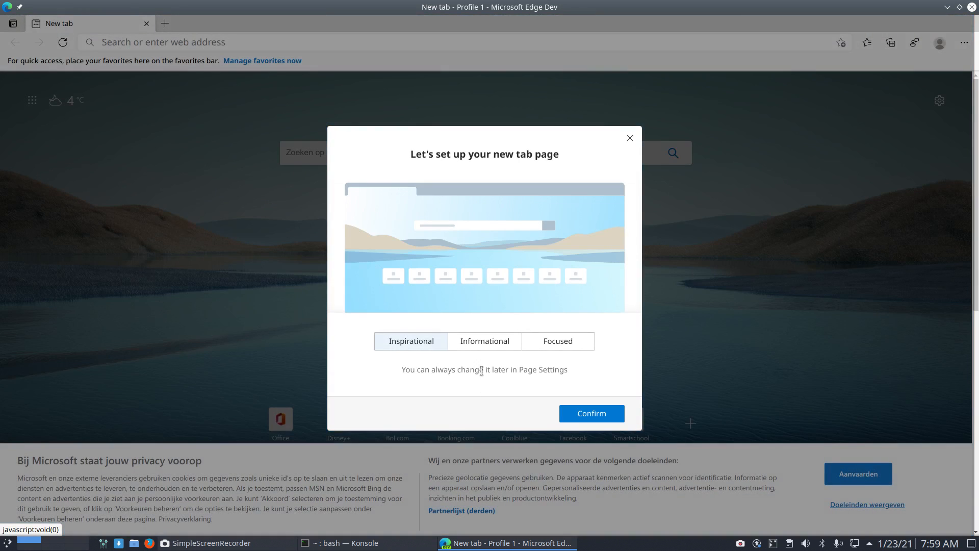
pyautogui.click(484, 341)
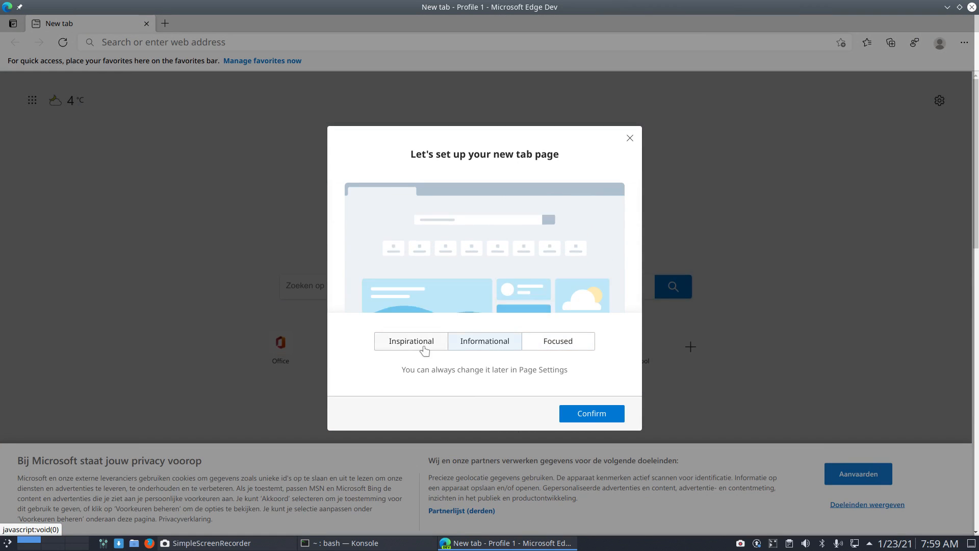
pyautogui.click(409, 341)
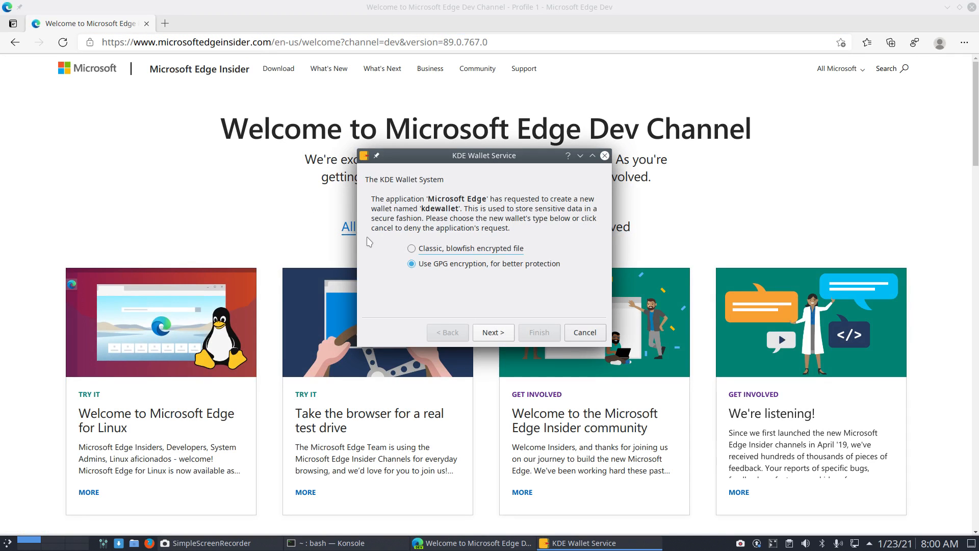
pyautogui.moveTo(453, 244)
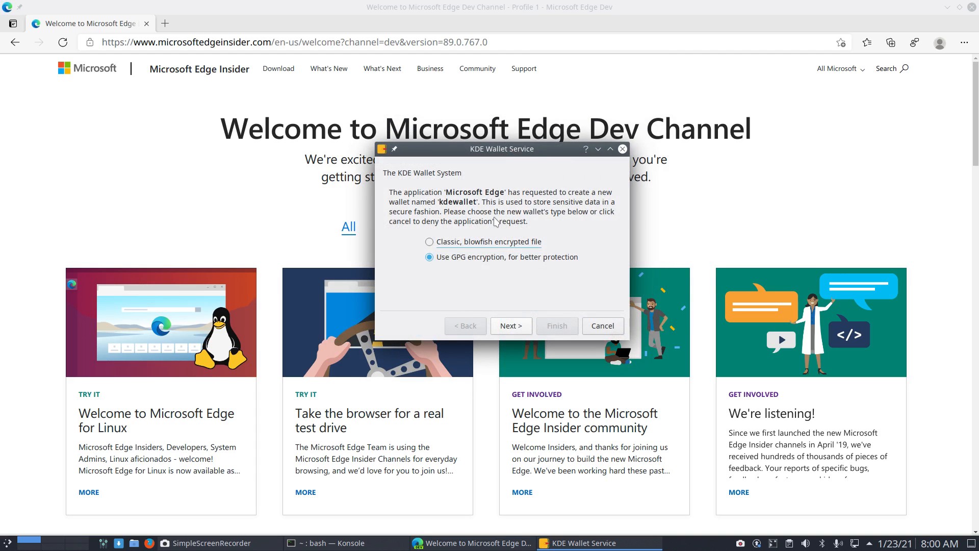
# - Create kdewallet as a classic blowfish-encrypted file, accepting the low-strength password
pyautogui.click(430, 242)
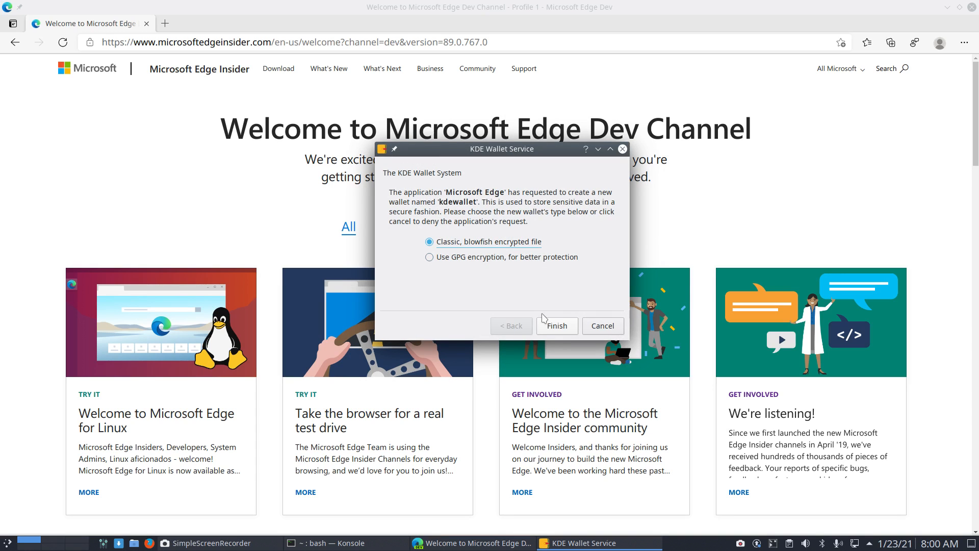
pyautogui.click(555, 325)
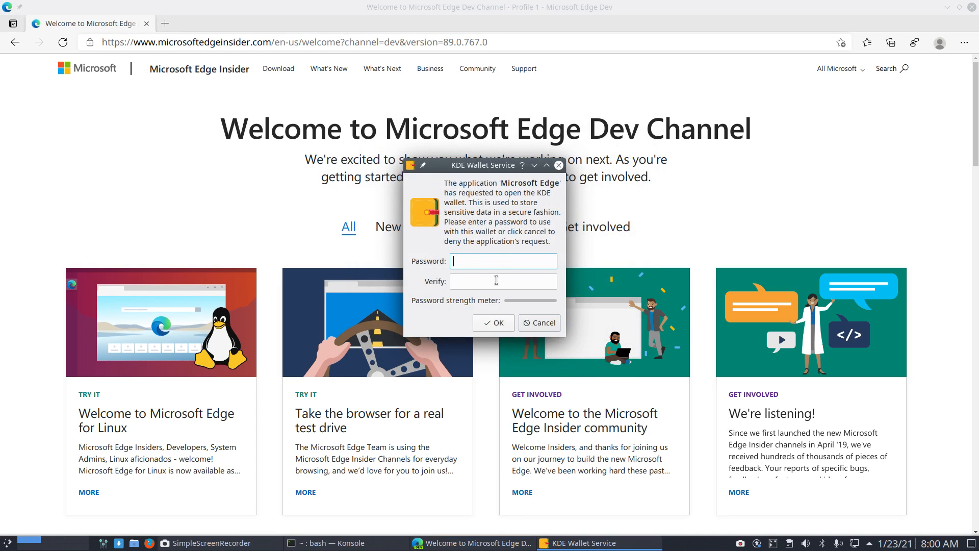
pyautogui.click(492, 324)
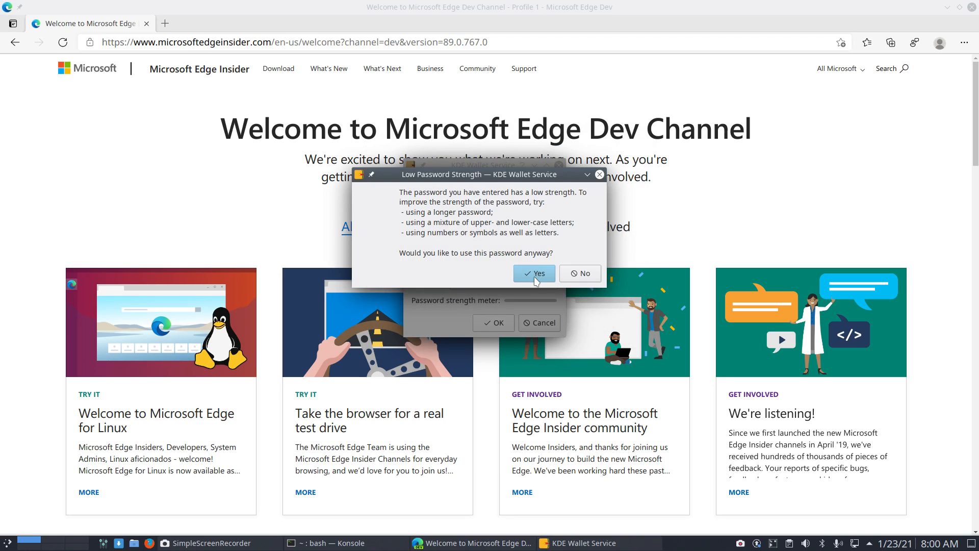
pyautogui.click(533, 274)
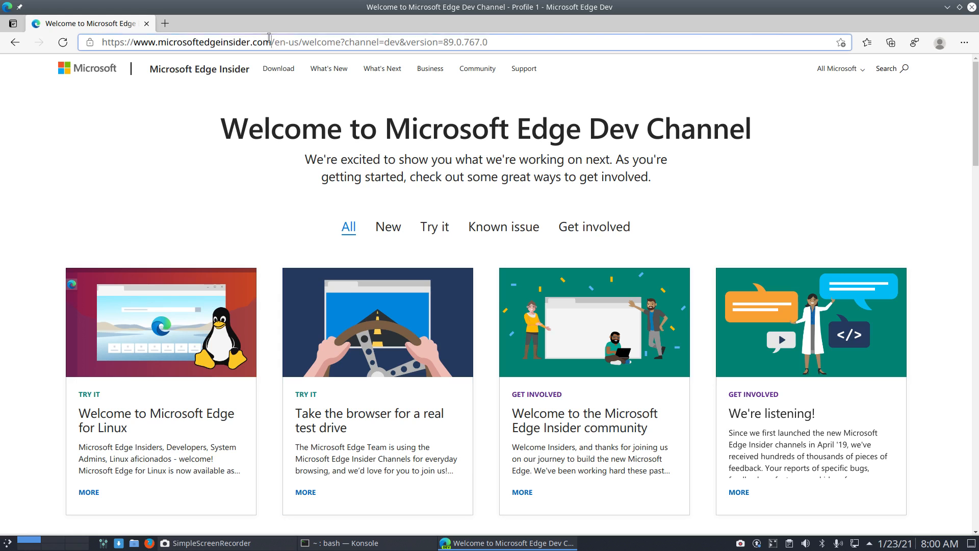
# - Browse to arcolinux.info and expand its HOME list of ArcoLinux sites
pyautogui.write('arcolinux.info')
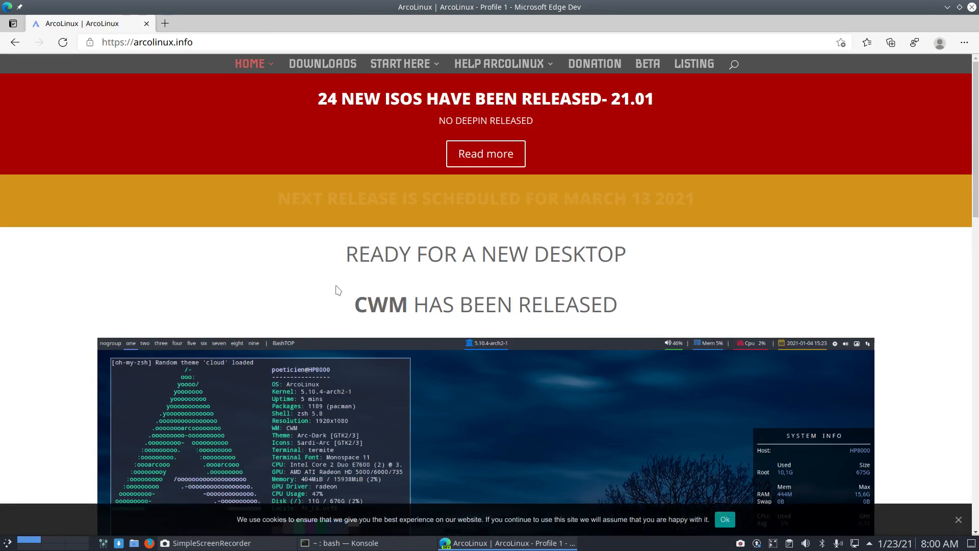
pyautogui.scroll(-3)
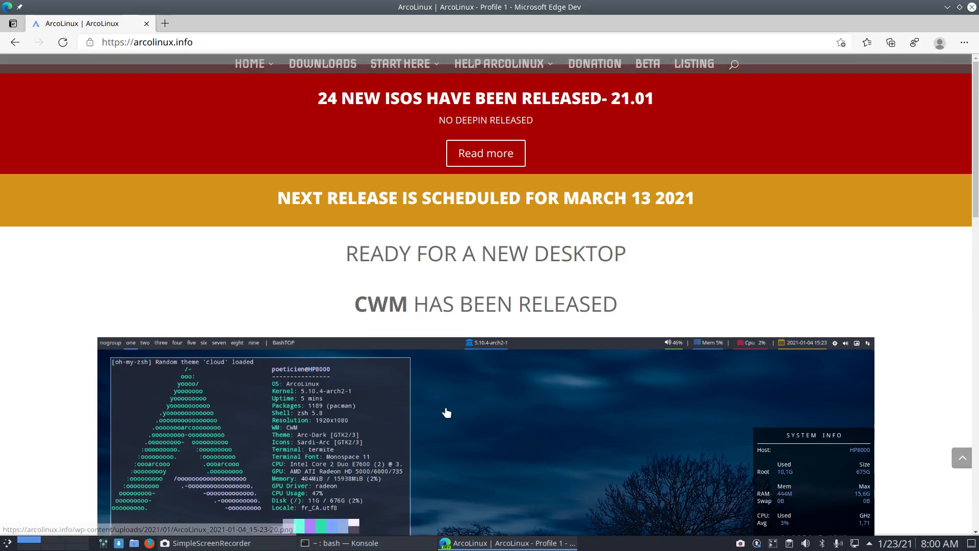
pyautogui.click(249, 63)
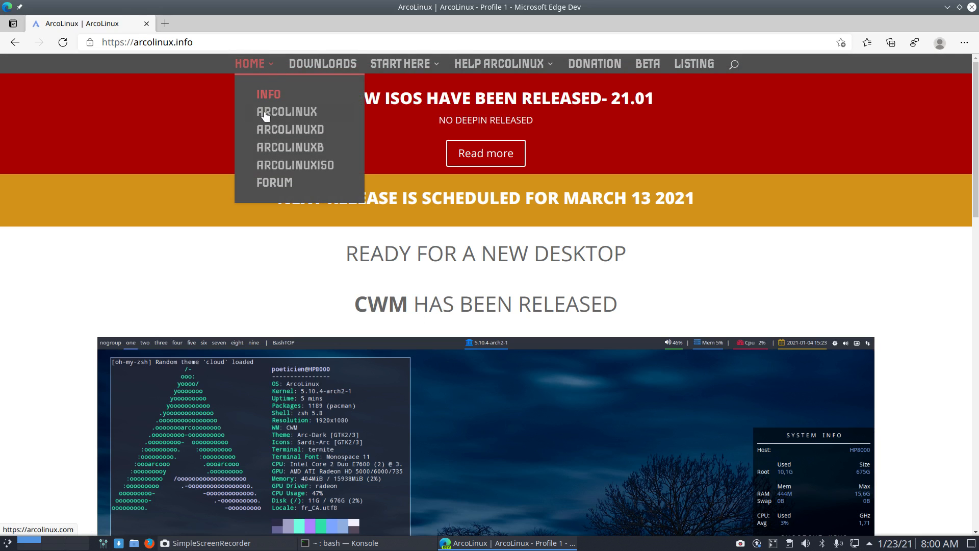
# - Open ArcoLinux.com, ArcoLinuxD, ArcoLinuxIso and the ArcoLinux forum each in a new tab
pyautogui.click(286, 111)
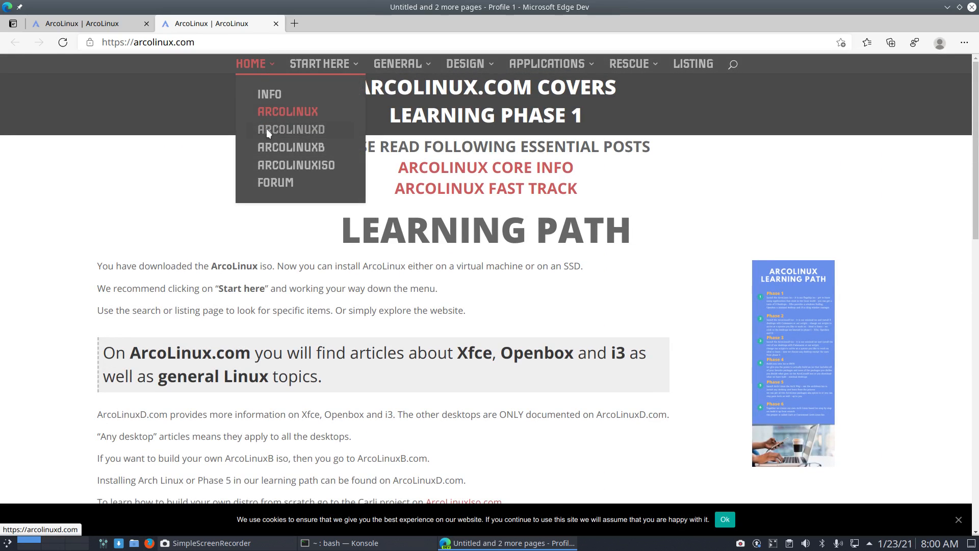
pyautogui.click(290, 130)
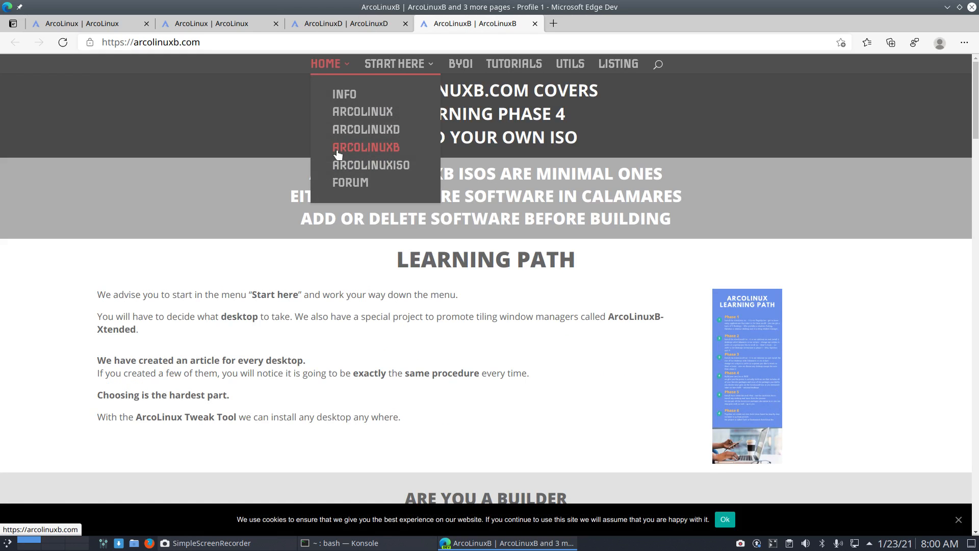
pyautogui.click(370, 165)
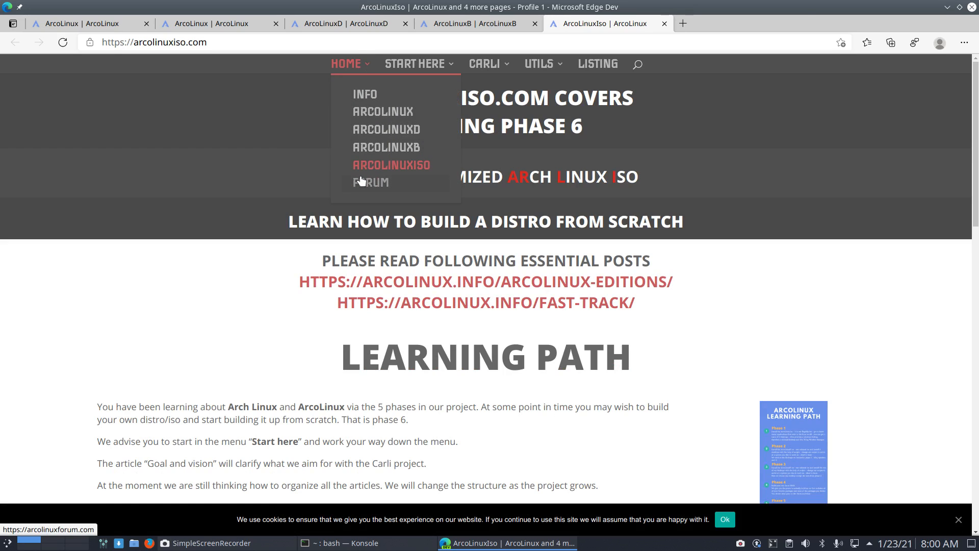
pyautogui.click(370, 182)
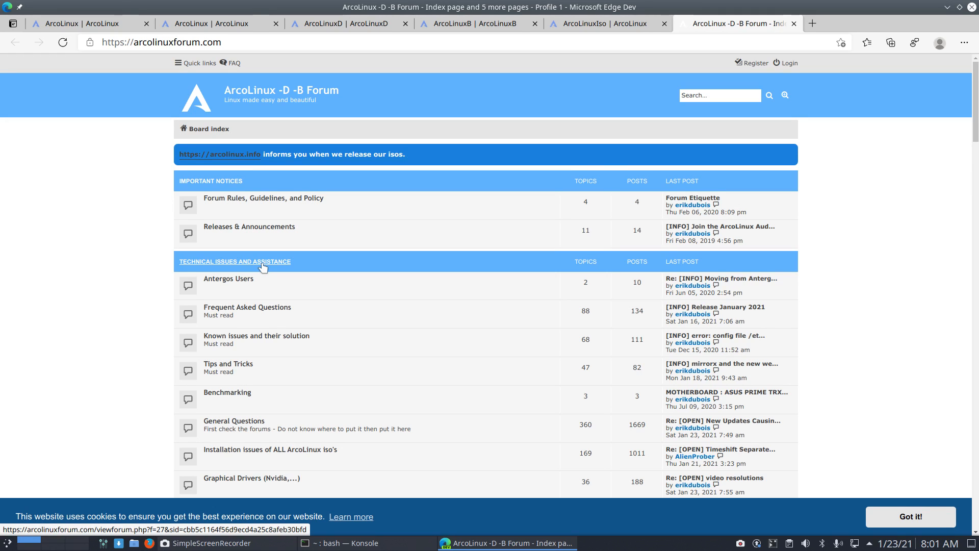
pyautogui.moveTo(477, 201)
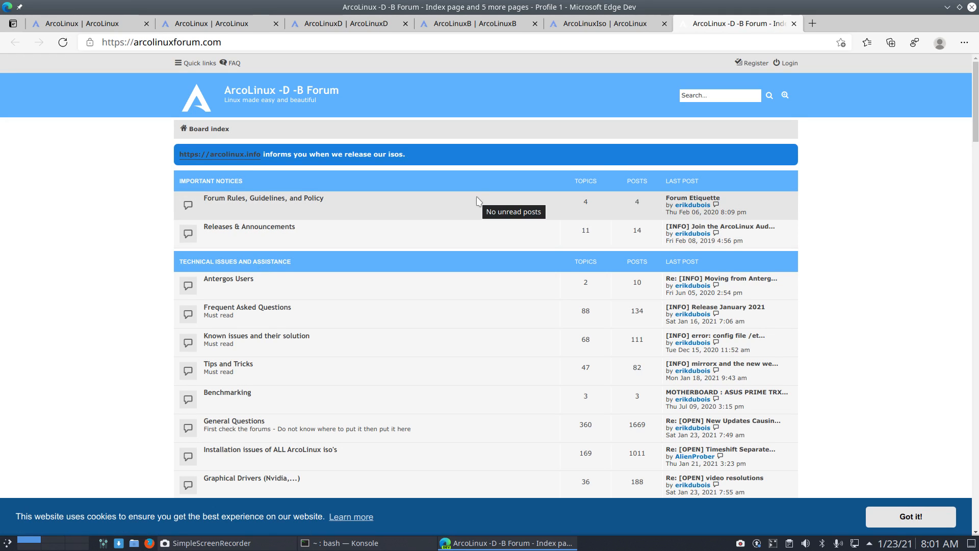